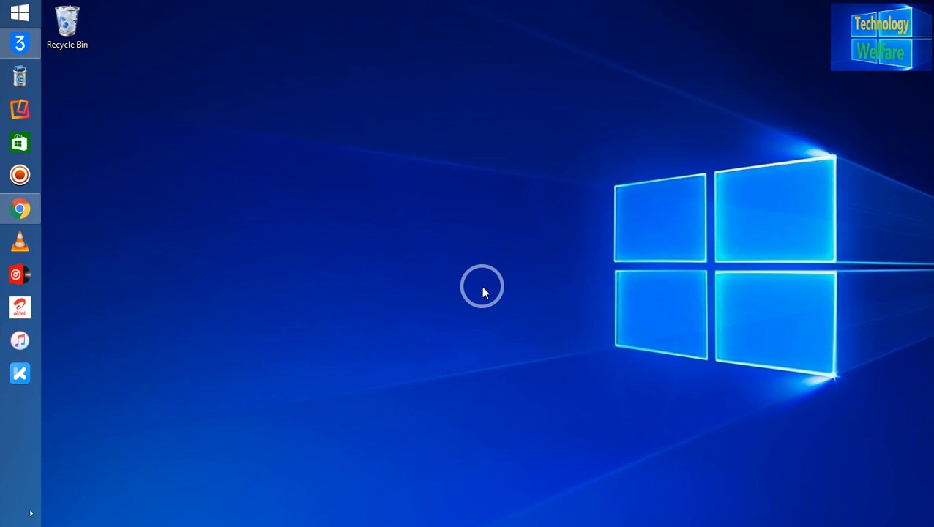
mouse_move(171, 150)
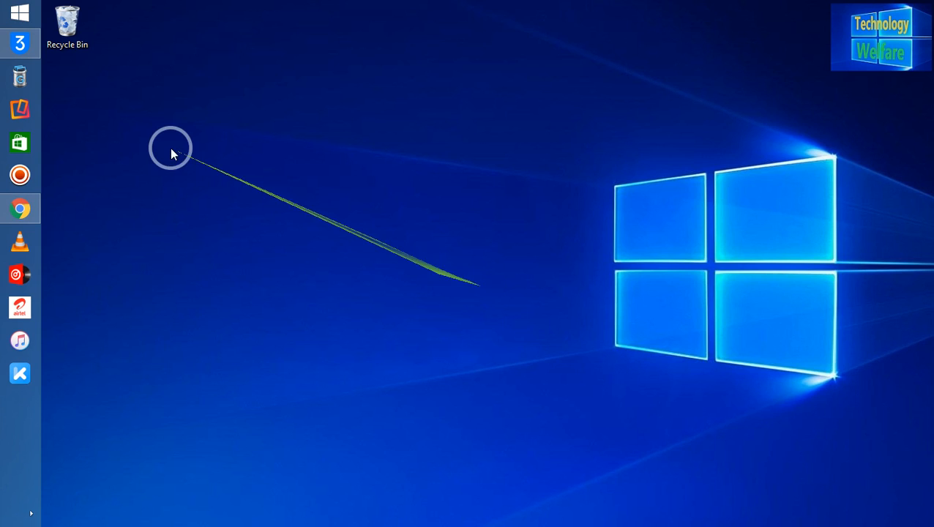
Start 3uTools from its taskbar icon
click(20, 43)
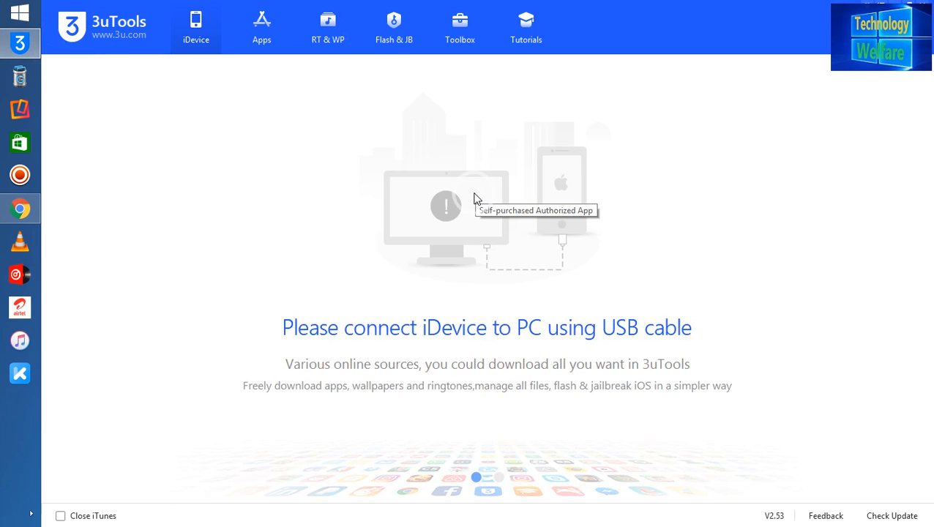
mouse_move(477, 198)
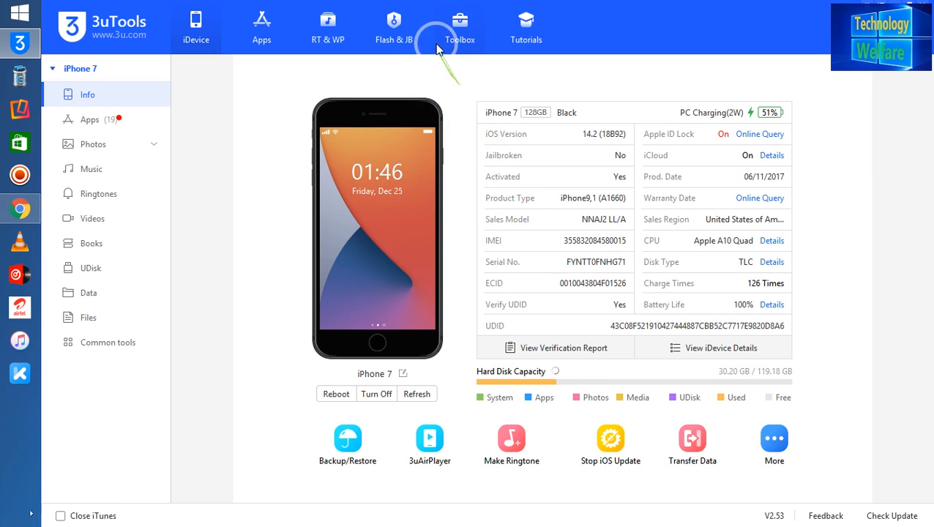
Go to Flash & JB and show the Jailbreak page for the iPhone 7
click(394, 27)
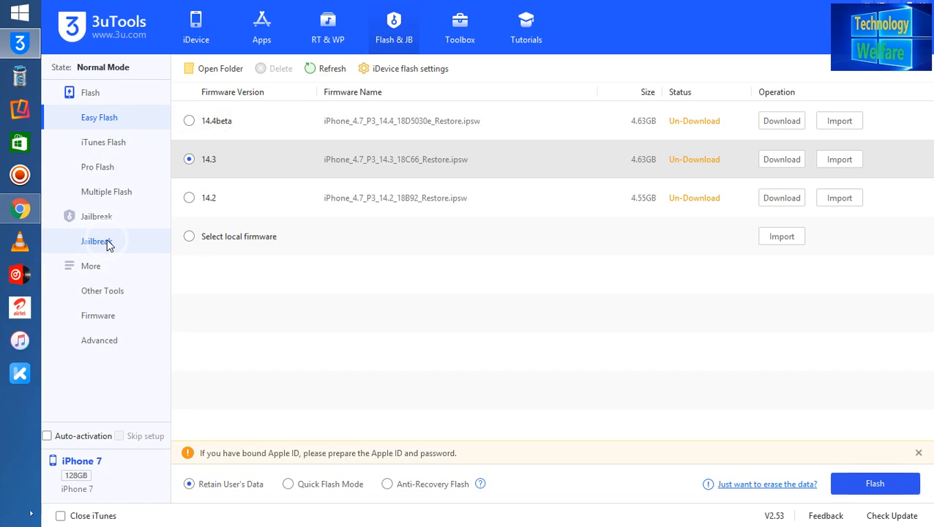
click(96, 240)
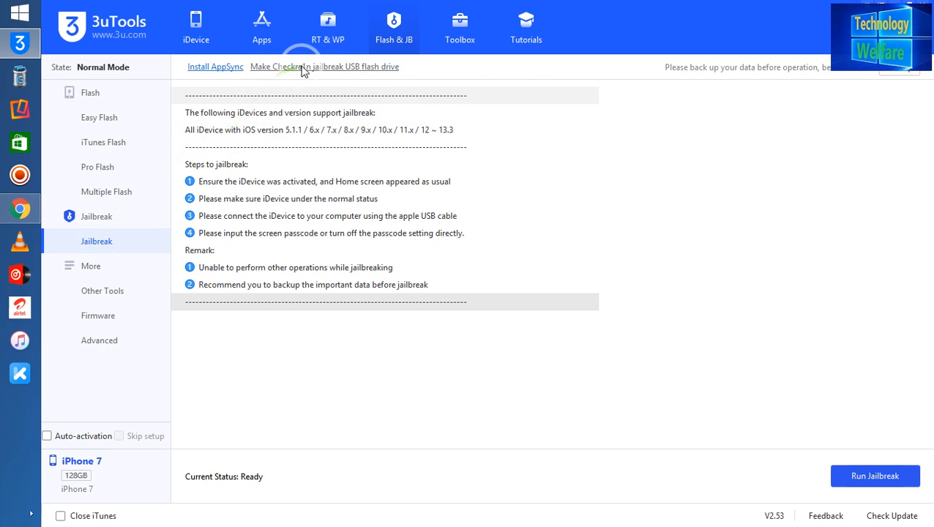
mouse_move(369, 75)
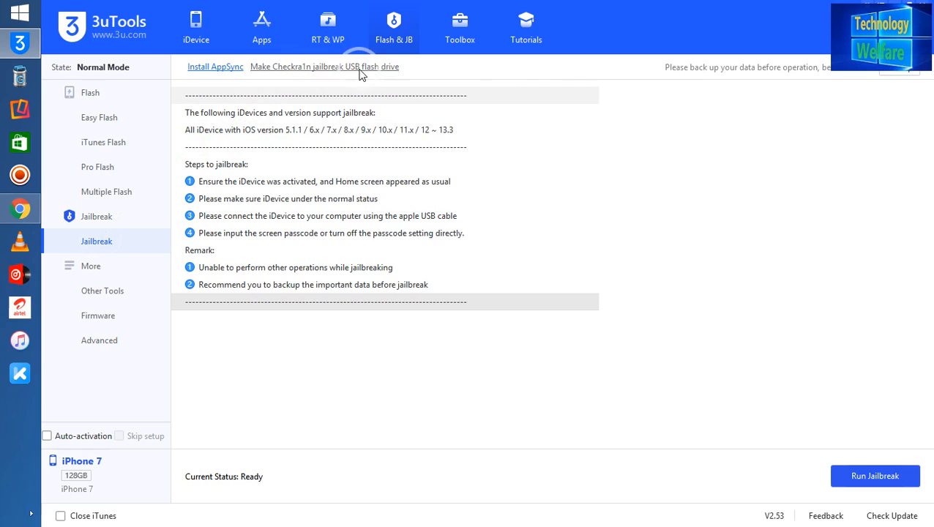
mouse_move(374, 74)
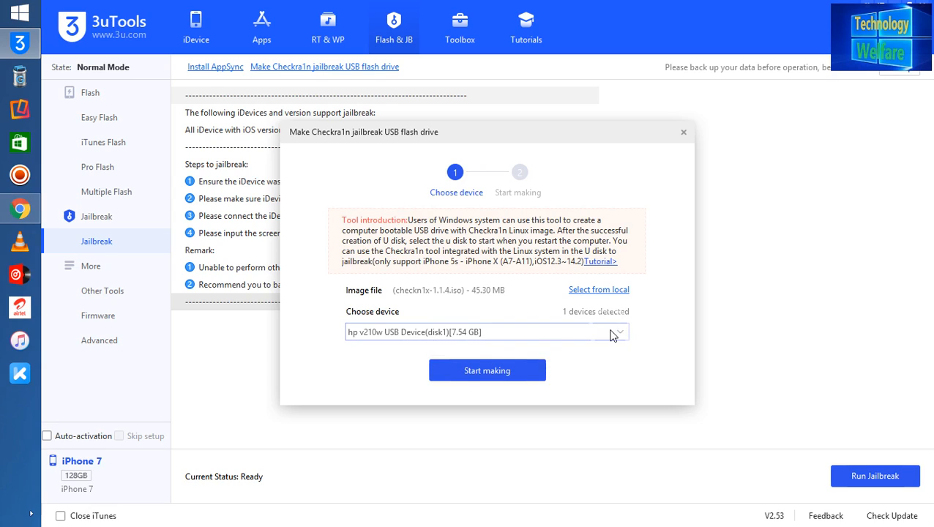
Choose the 7.54 GB hp v210w USB Device as the Checkra1n drive target
click(487, 369)
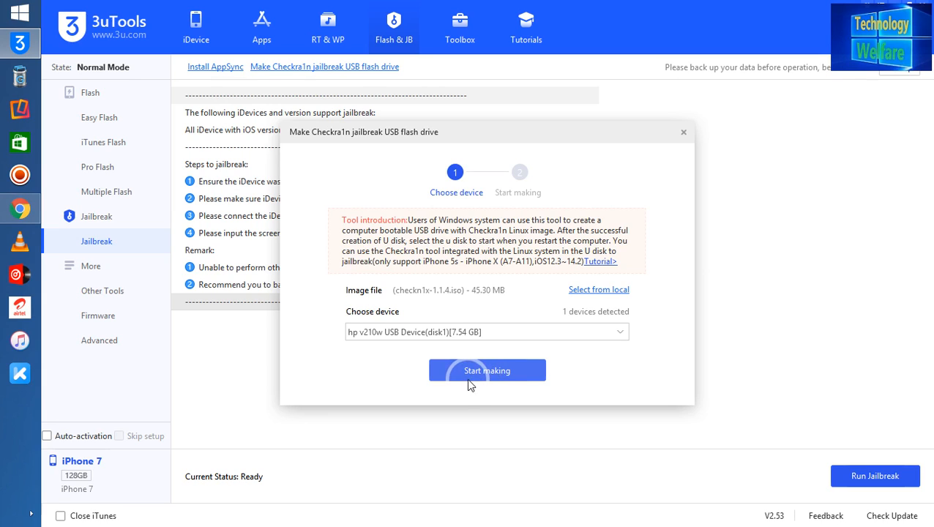
Start making the Checkra1n drive, confirming the USB drive's data erasure
click(487, 370)
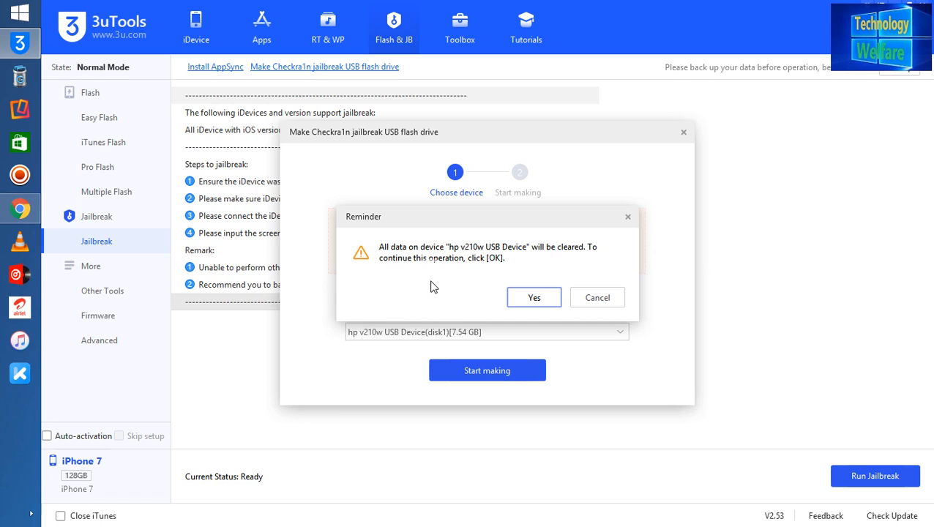
mouse_move(531, 297)
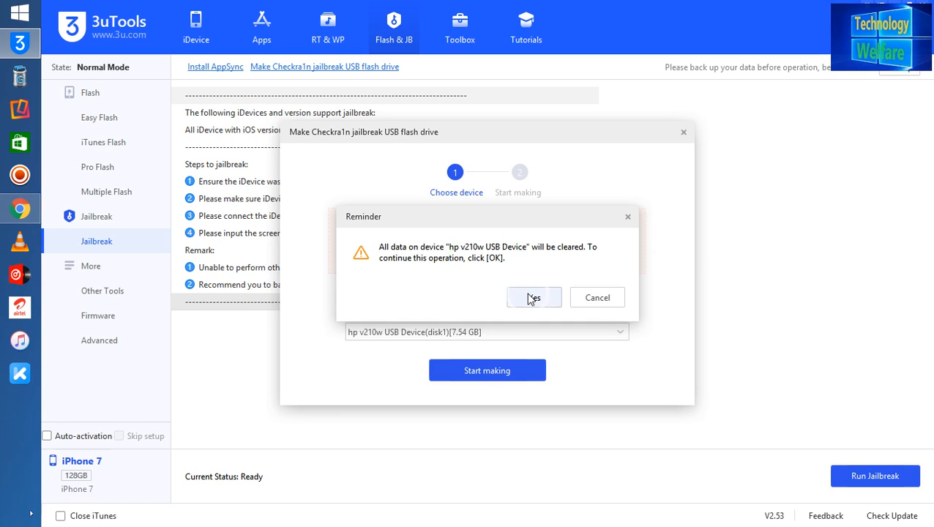
click(534, 297)
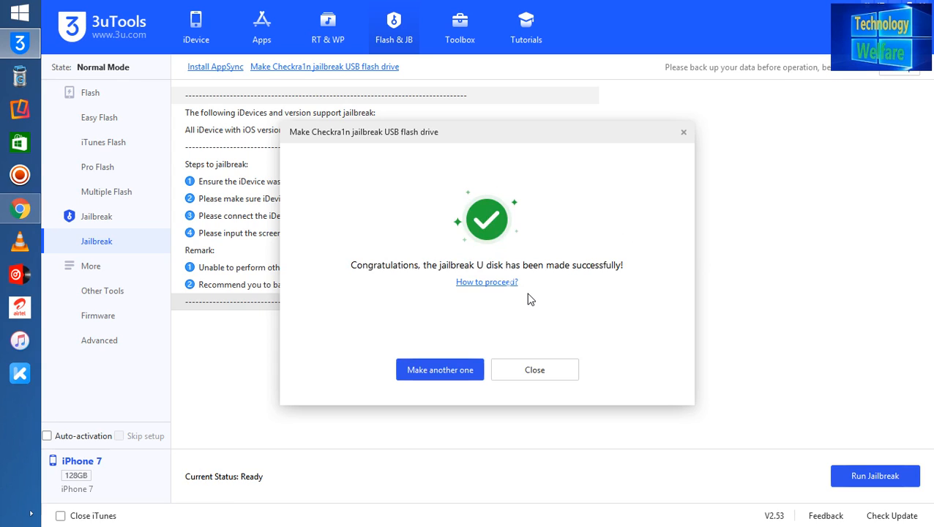
Dismiss the success dialog and exit 3uTools
click(439, 370)
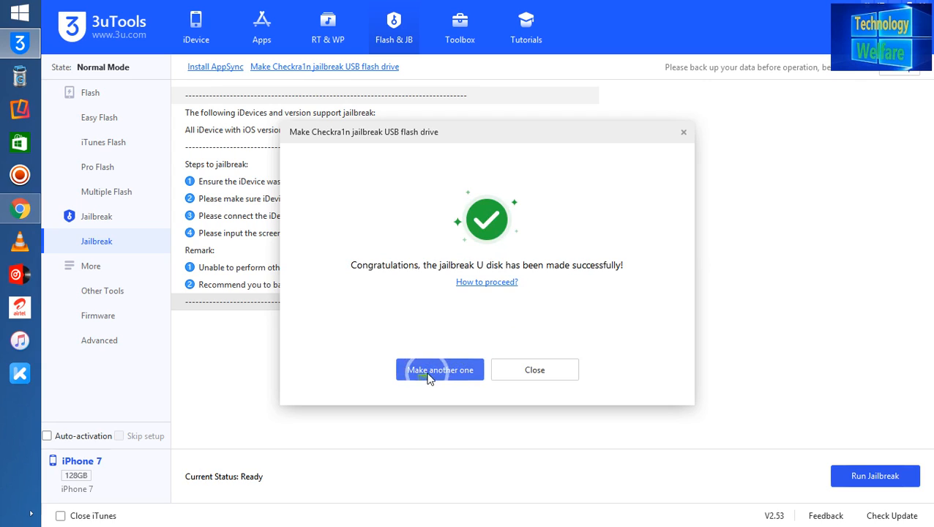
mouse_move(496, 422)
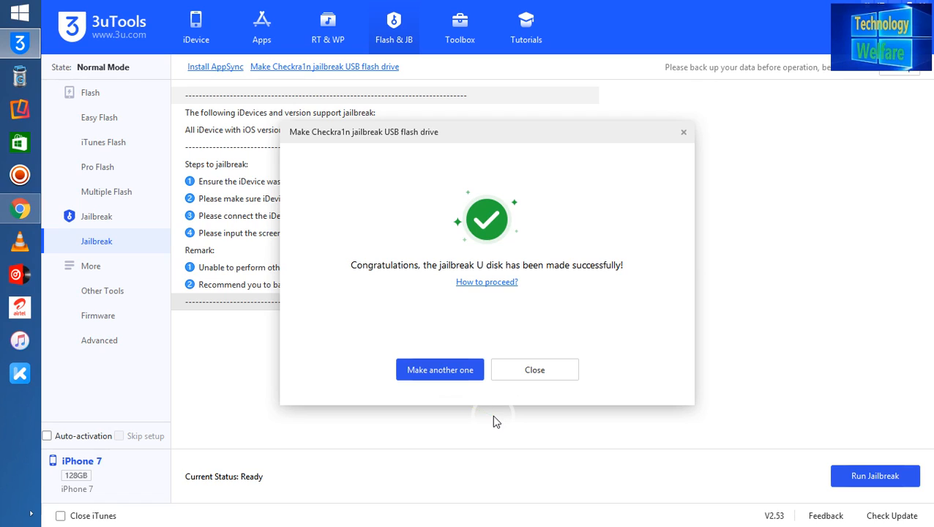
click(534, 369)
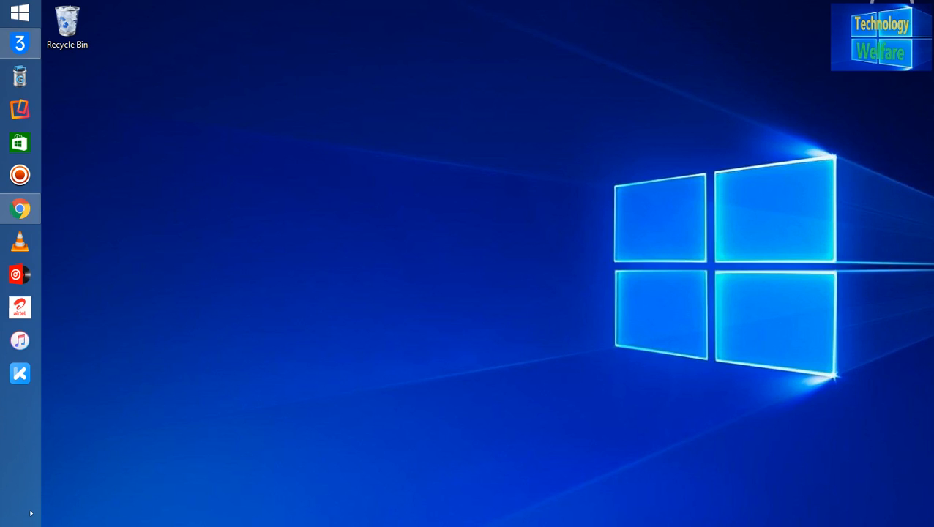
Open File Explorer at This PC to check the connected drives
click(20, 406)
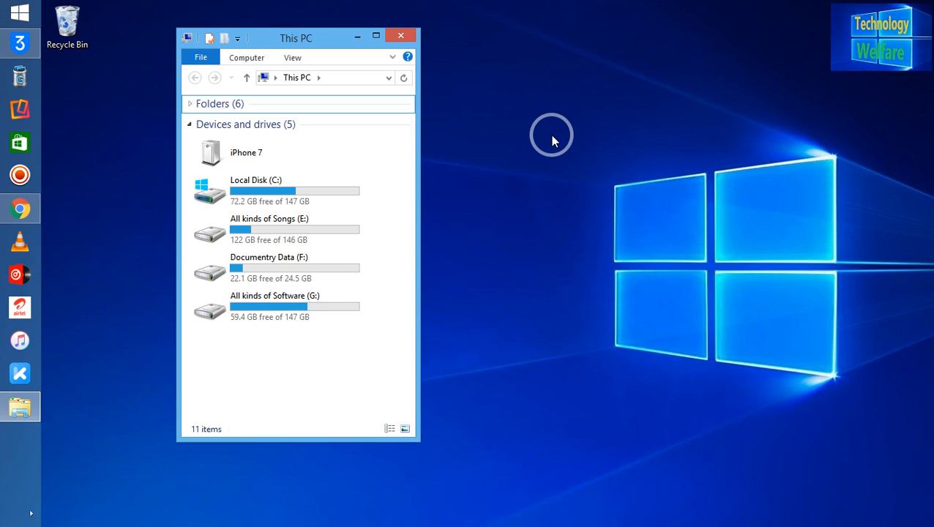
mouse_move(456, 117)
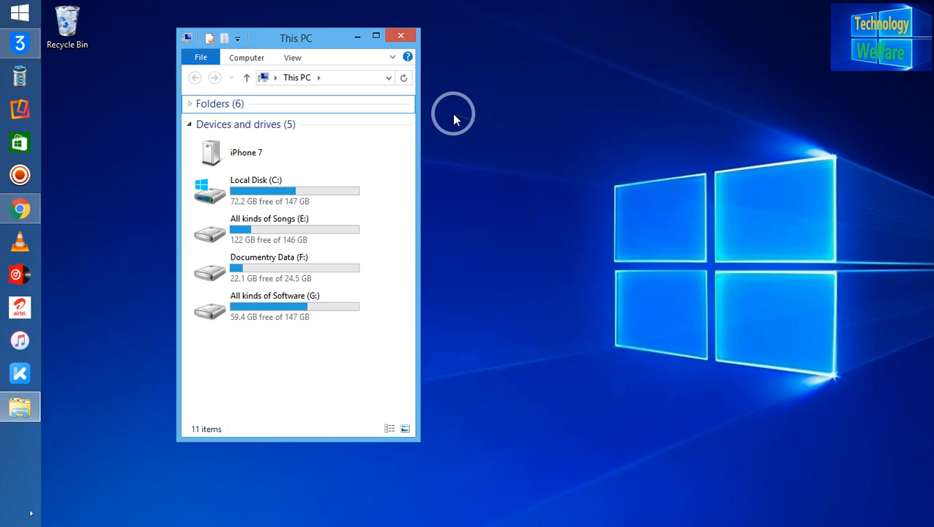